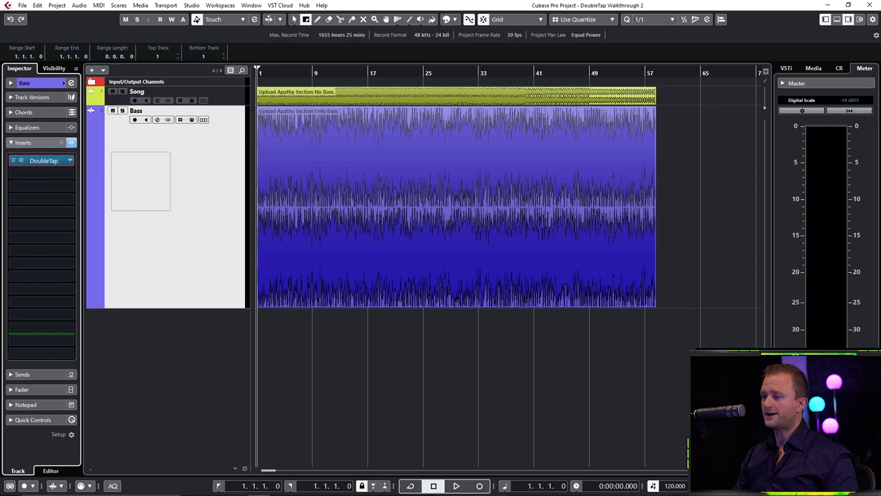
Show the DoubleTap bass dynamics plugin window from the bass track's insert slot
left_click(456, 484)
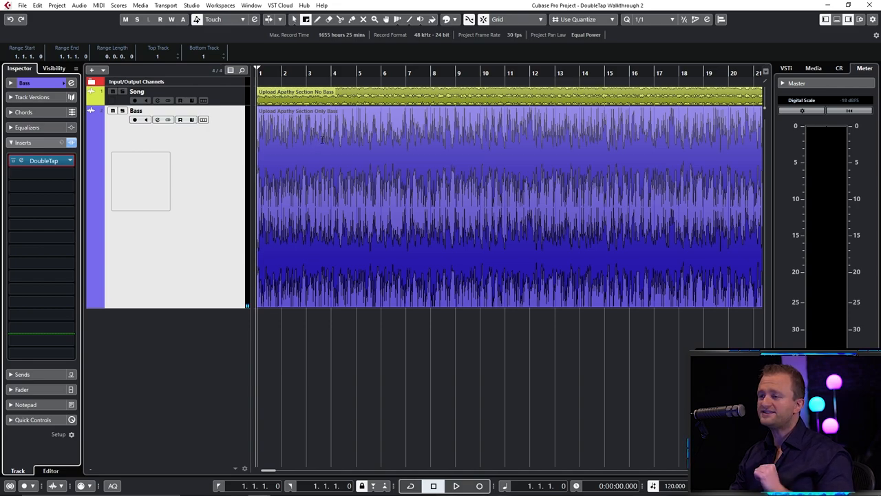
mouse_move(319, 137)
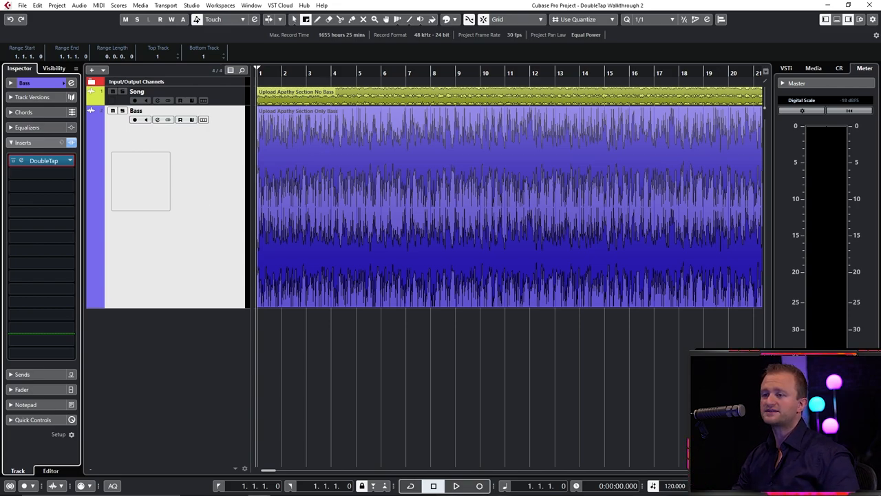
left_click(44, 160)
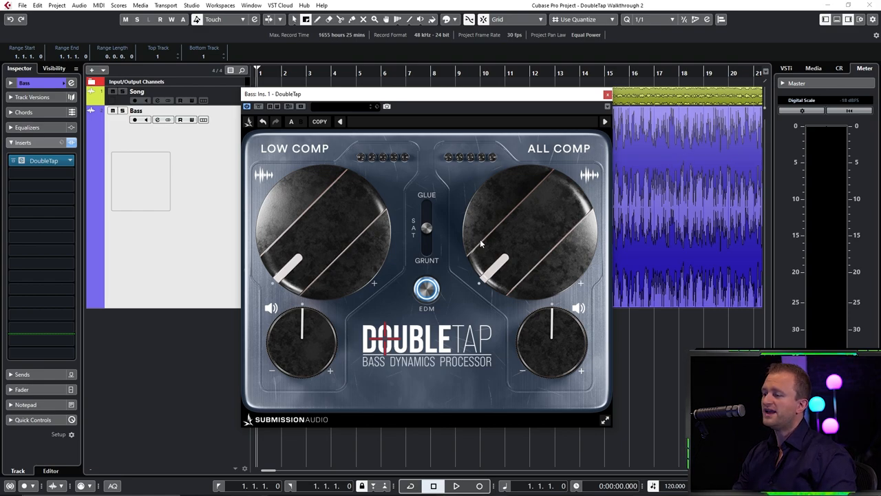
mouse_move(427, 289)
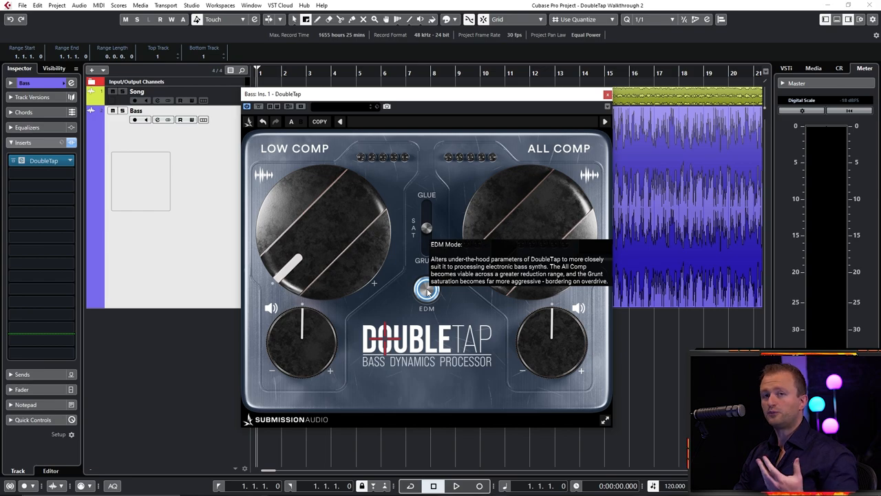
mouse_move(473, 314)
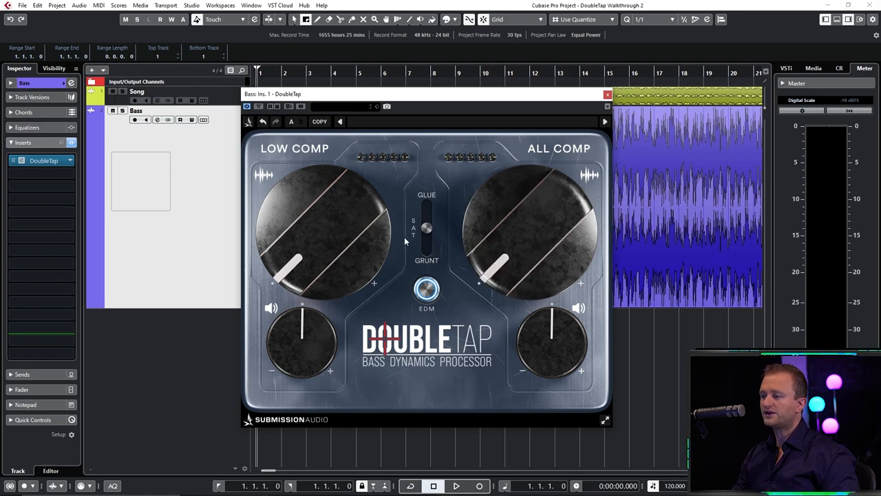
mouse_move(397, 236)
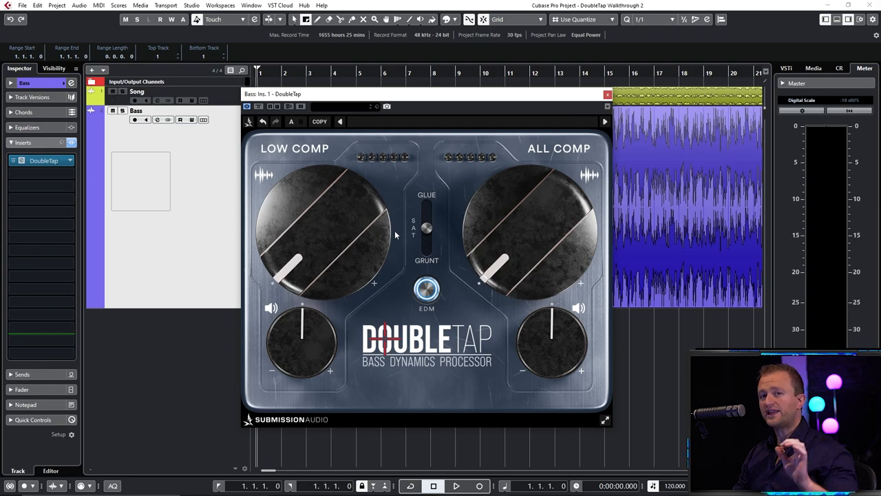
mouse_move(391, 228)
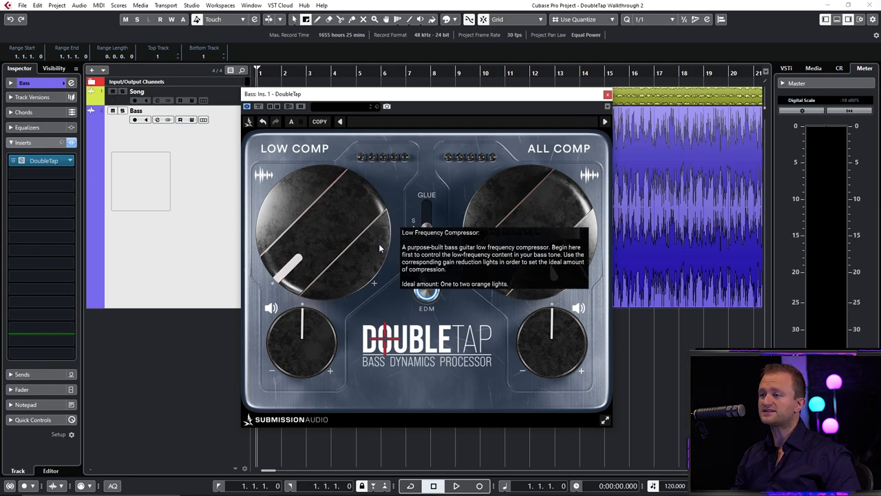
With the bass playing, raise DoubleTap's Low Comp and All Comp amounts for audible gain reduction
left_click(455, 485)
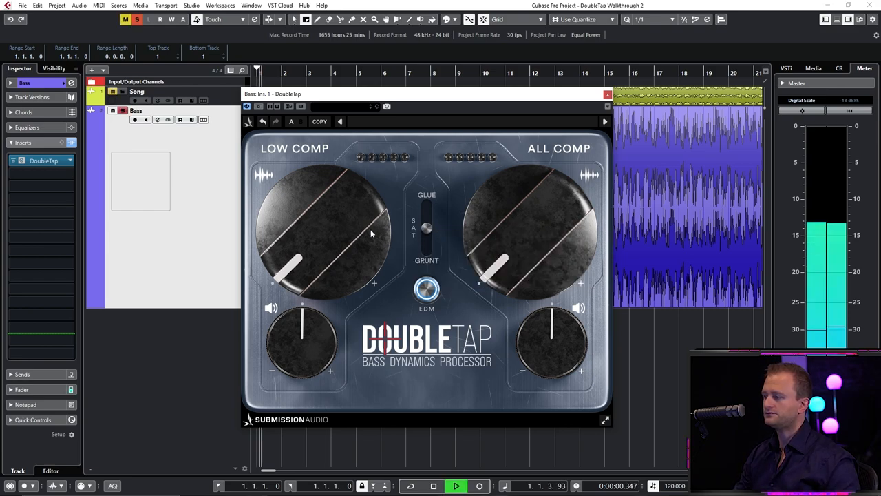
left_click_drag(296, 269, 351, 186)
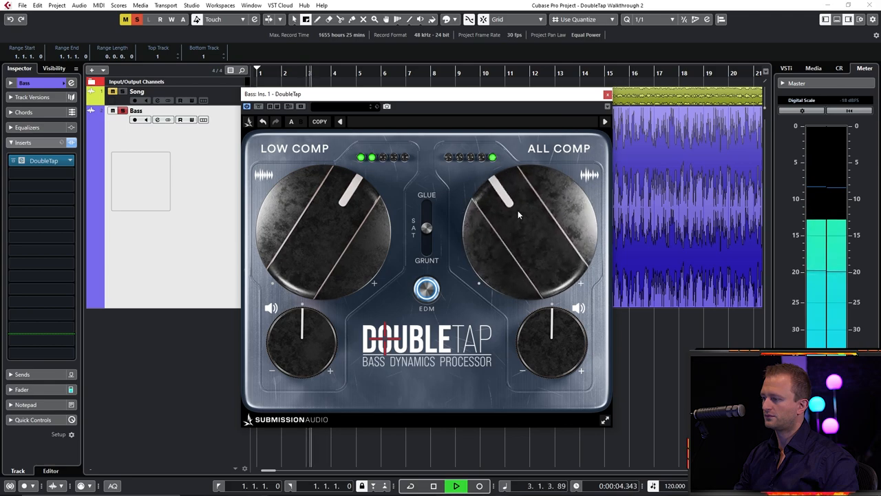
left_click_drag(512, 195, 544, 193)
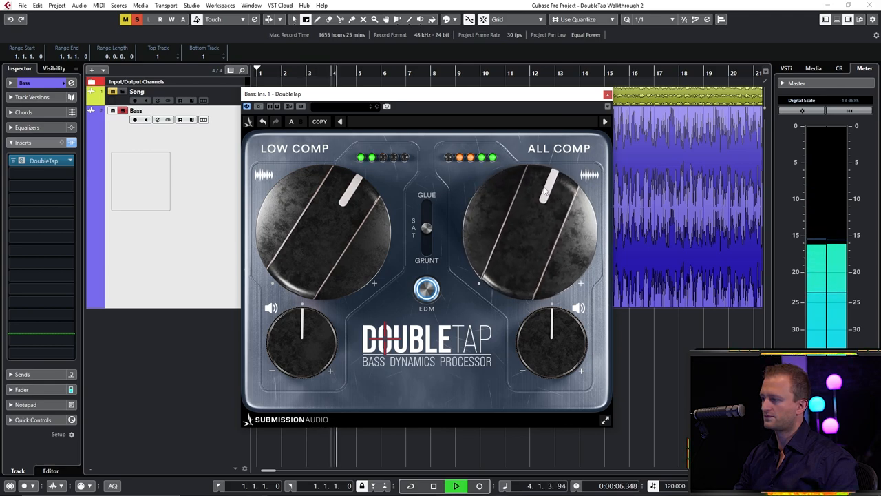
left_click_drag(544, 192, 539, 186)
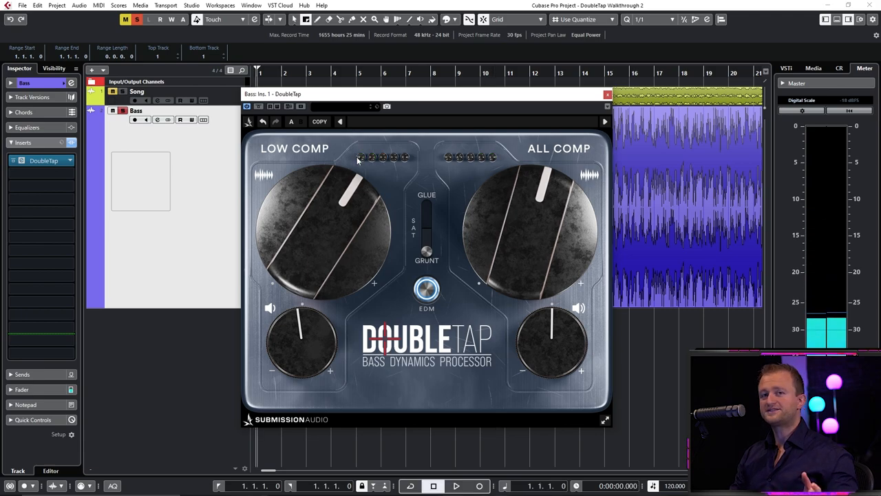
mouse_move(366, 186)
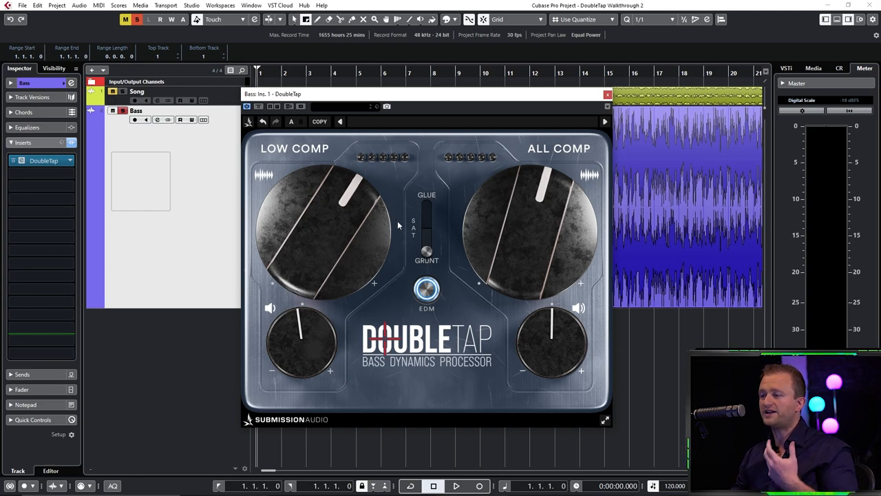
mouse_move(411, 227)
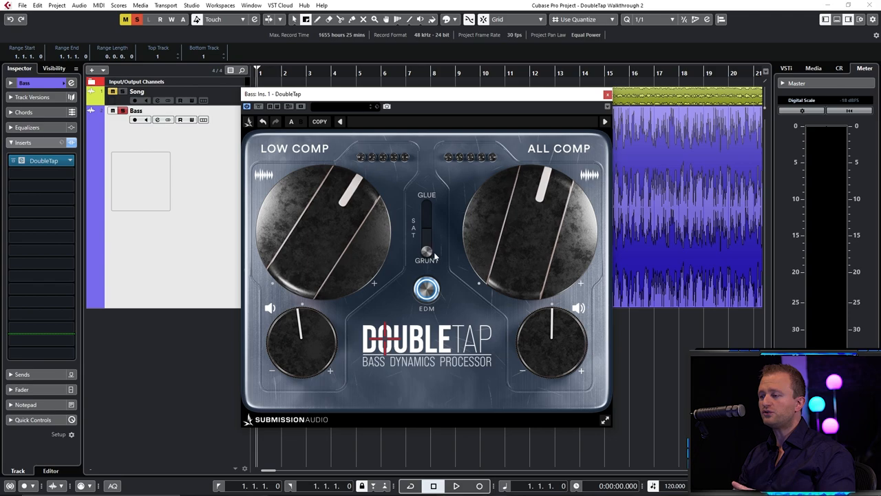
mouse_move(426, 251)
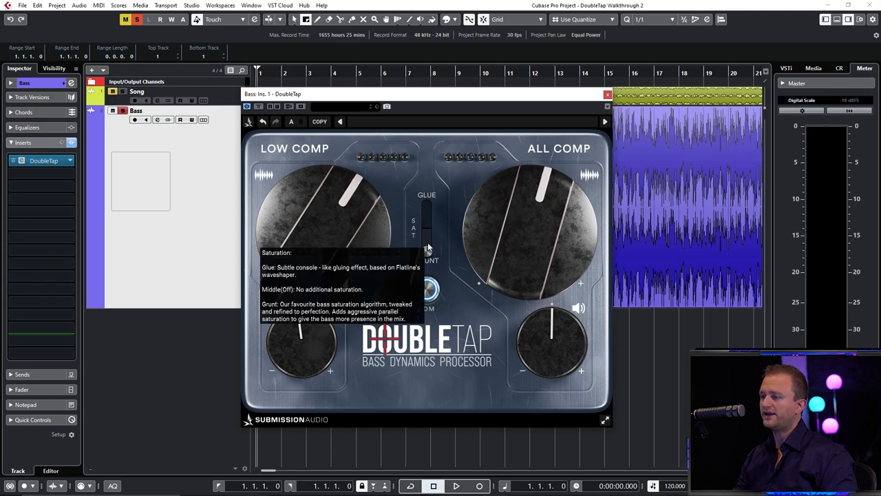
mouse_move(344, 230)
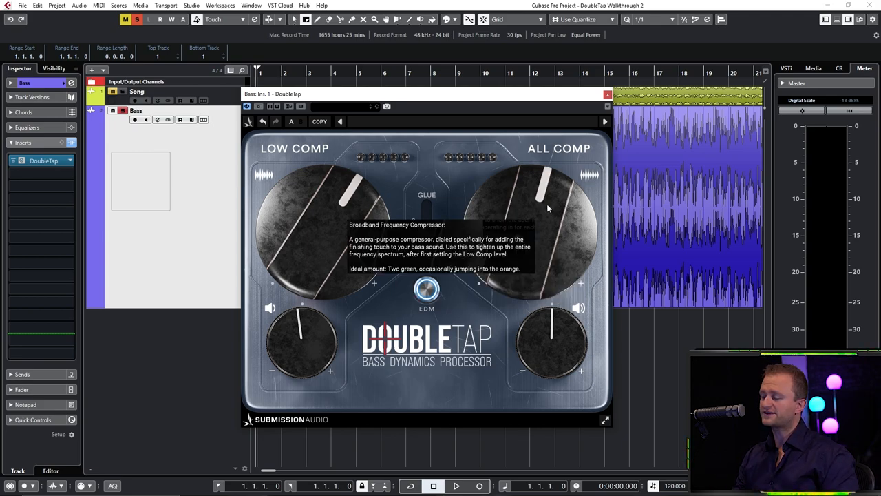
mouse_move(341, 212)
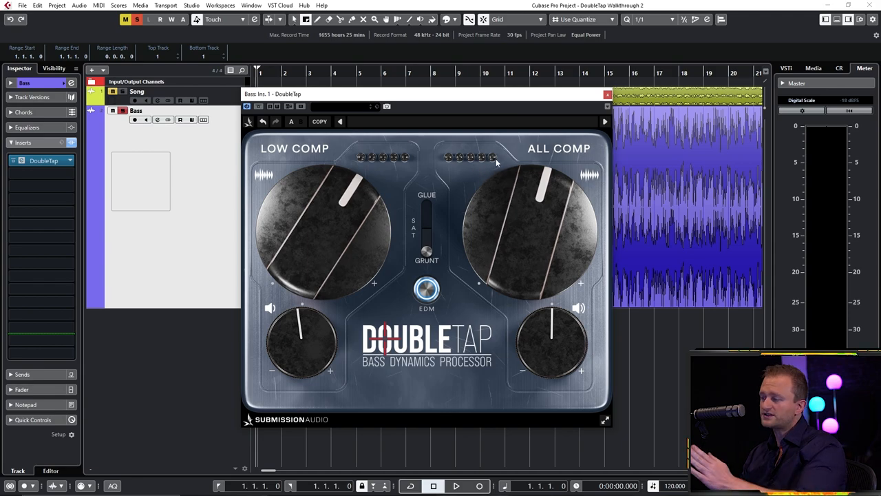
mouse_move(496, 162)
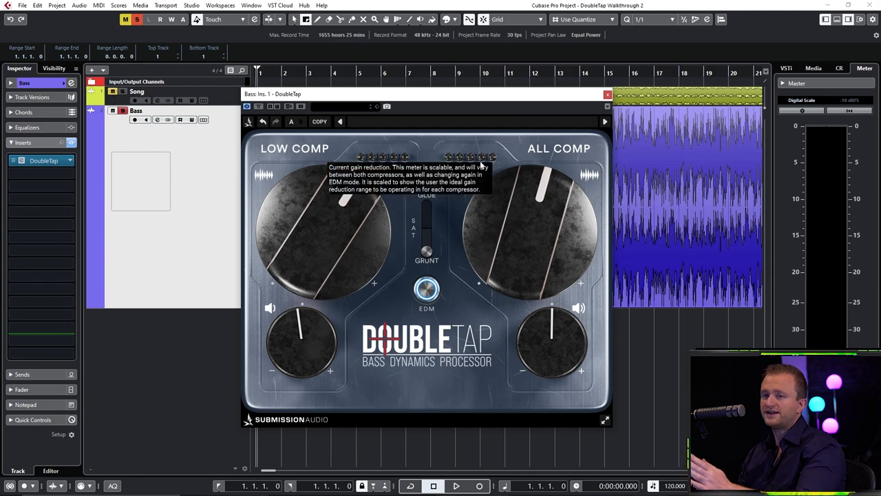
Audition the bass through DoubleTap's compression and Grunt saturation settings
left_click(455, 485)
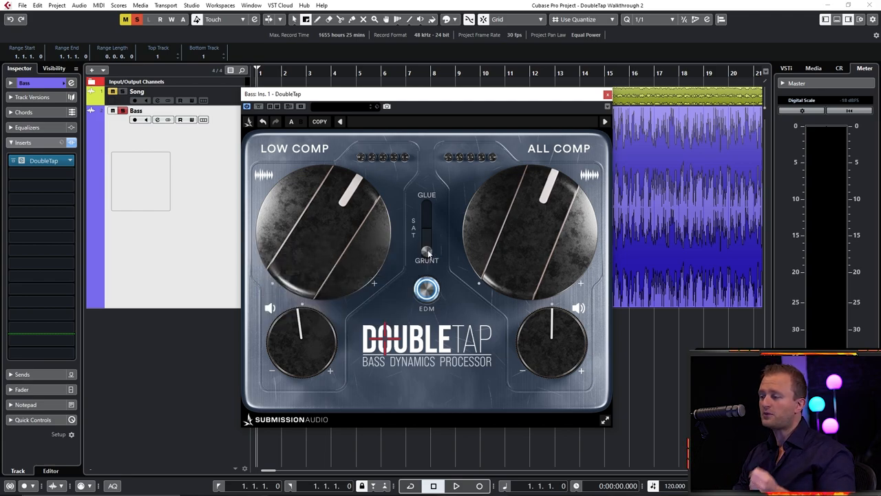
mouse_move(440, 264)
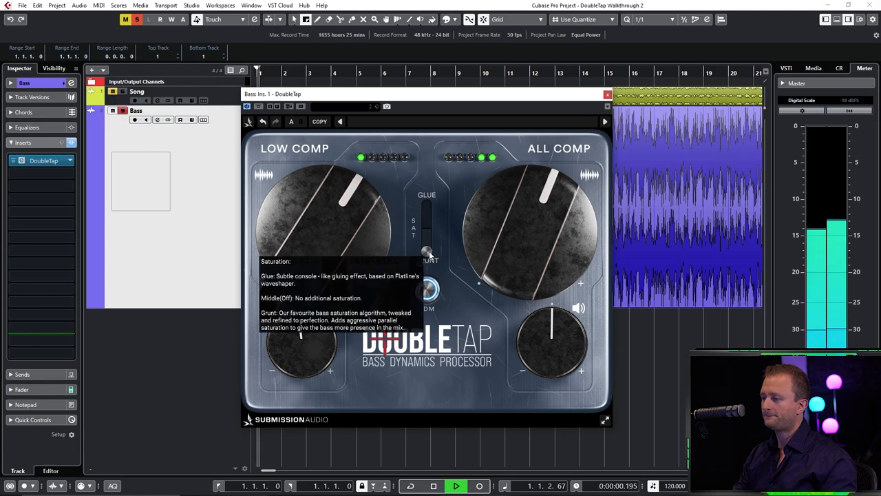
Halt bass playback, leaving DoubleTap's Grunt saturation and compression untouched
left_click(426, 251)
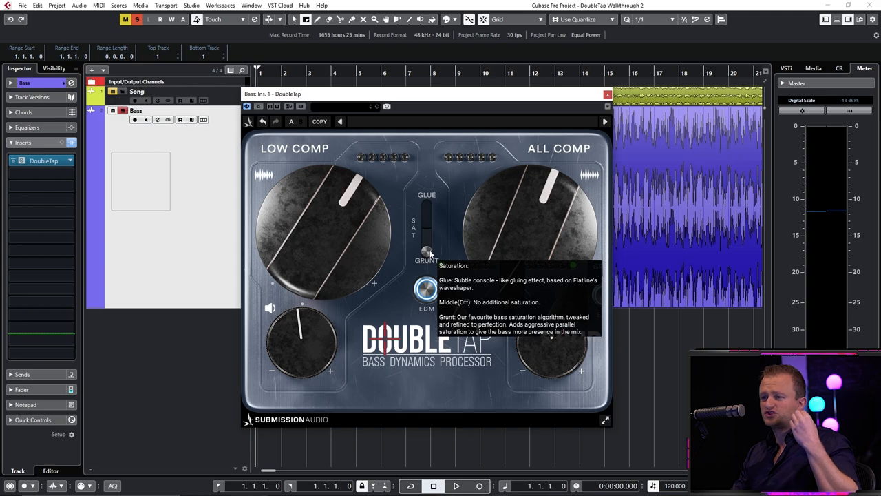
mouse_move(452, 249)
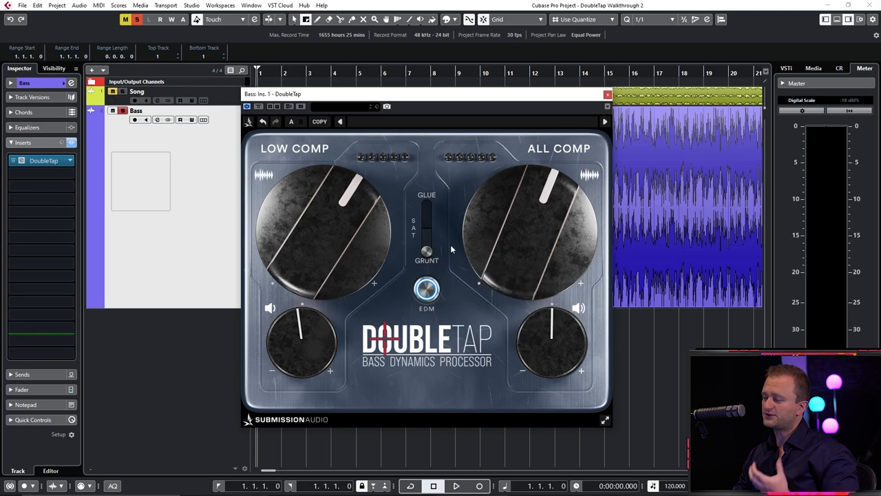
mouse_move(451, 237)
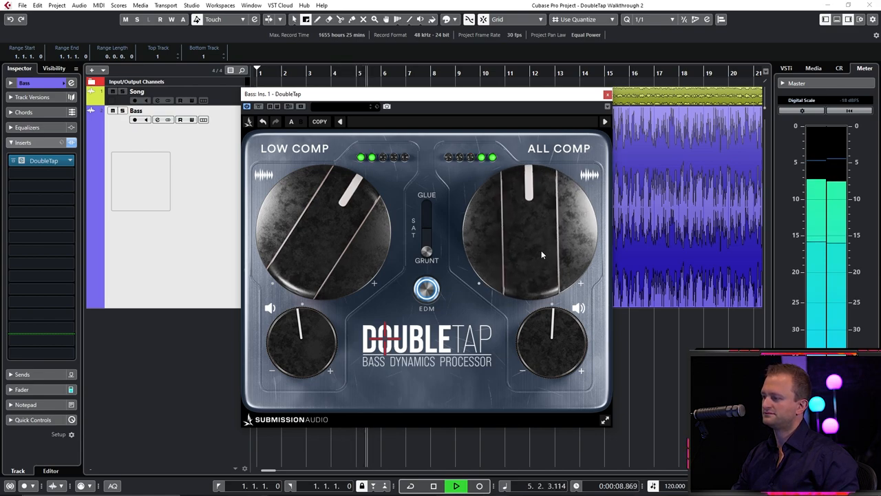
Turn DoubleTap's All Comp higher and Low Comp further clockwise during playback
left_click_drag(530, 186, 565, 182)
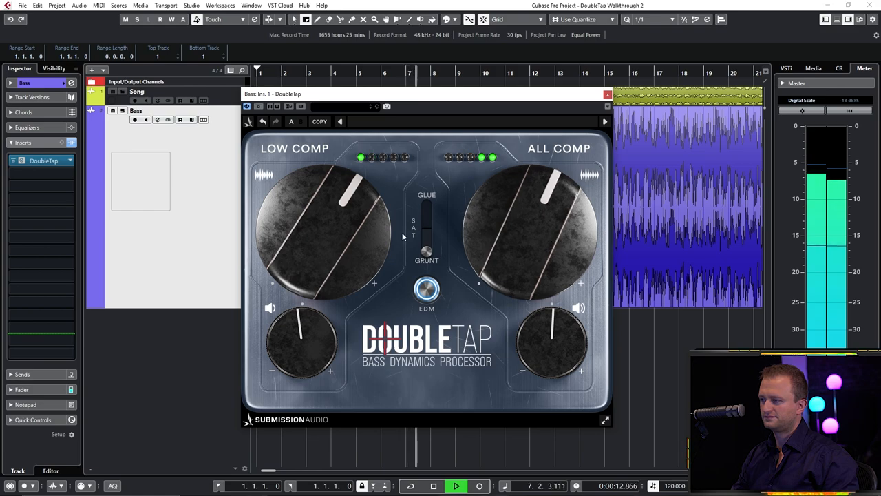
left_click_drag(355, 186, 357, 227)
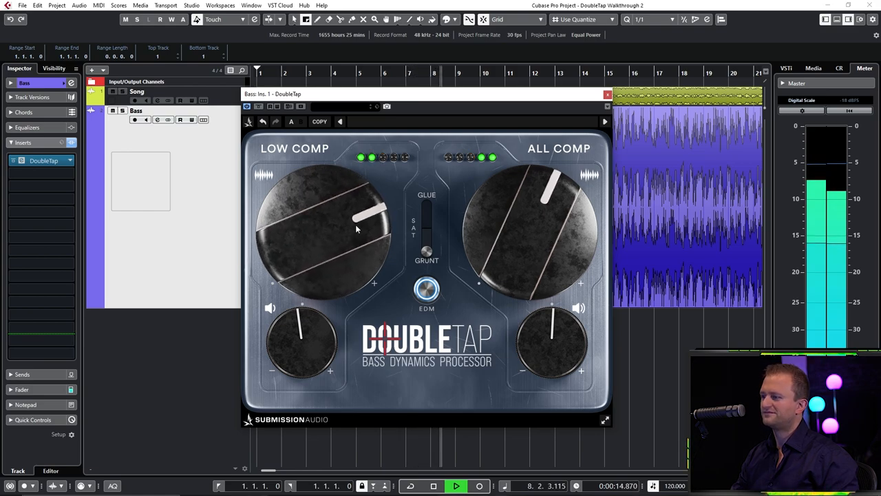